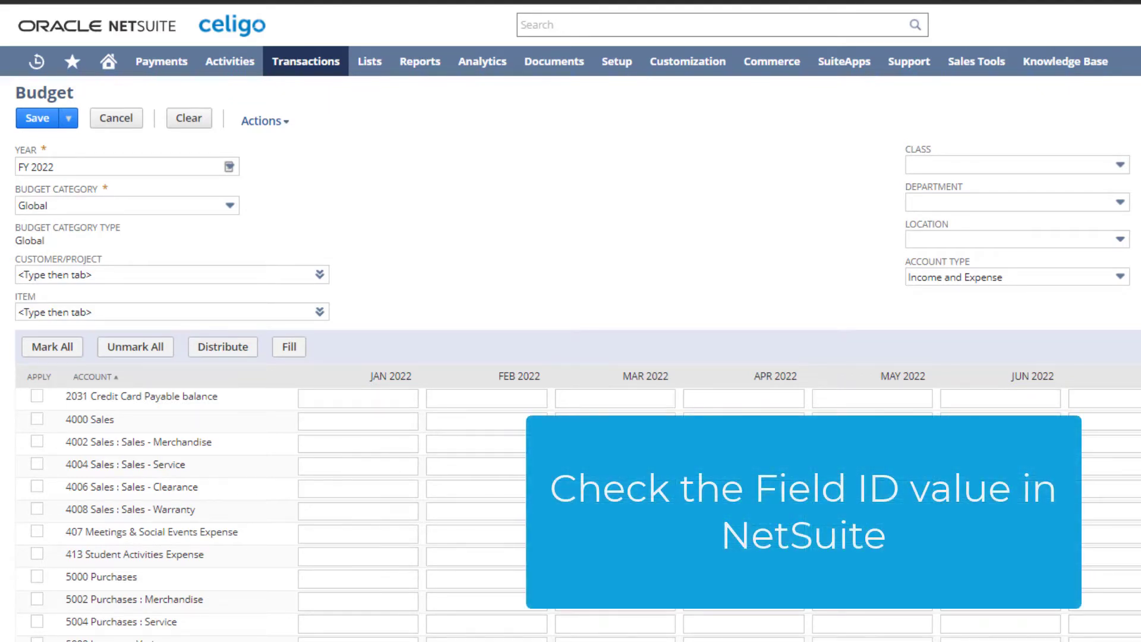
pyautogui.moveTo(76, 199)
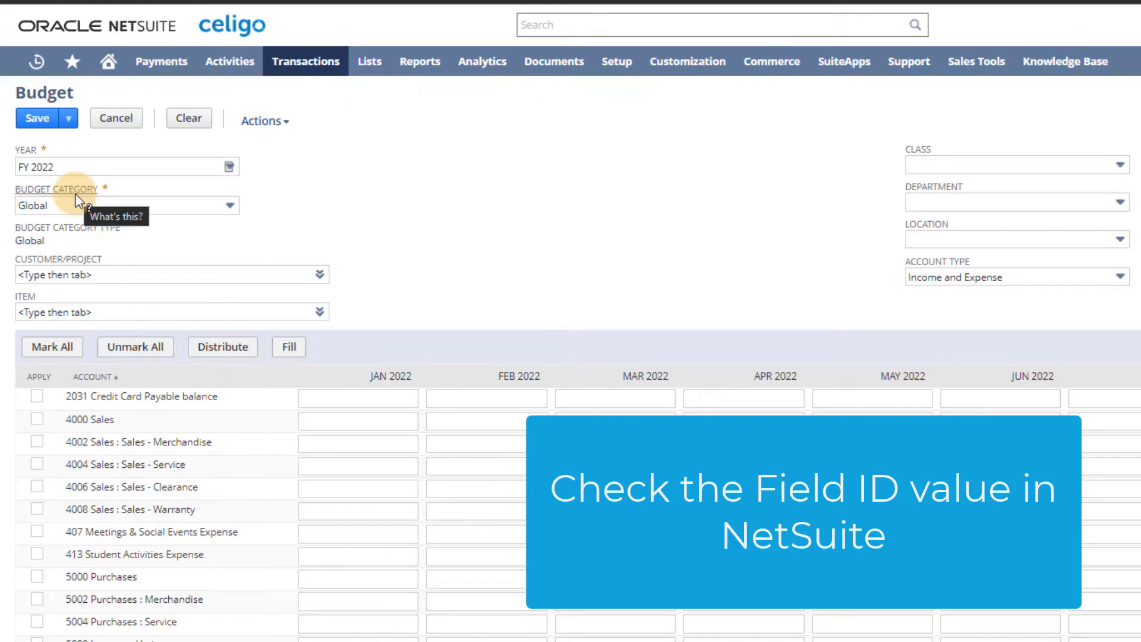
pyautogui.moveTo(80, 204)
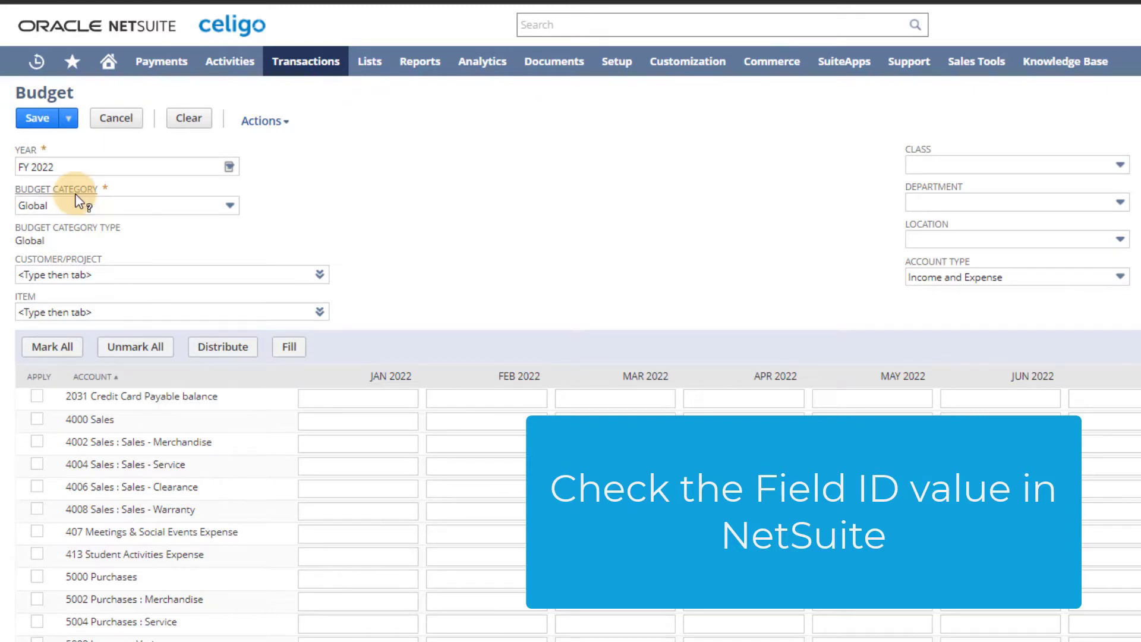
# - View and dismiss the field help for the budget Category column
pyautogui.click(57, 189)
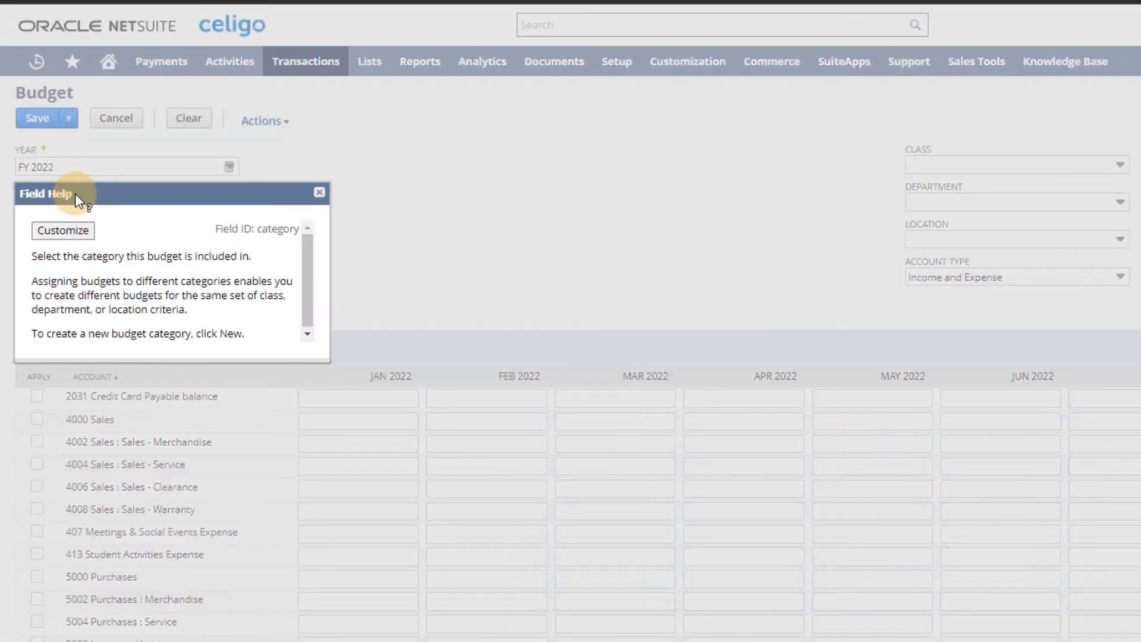
pyautogui.moveTo(318, 192)
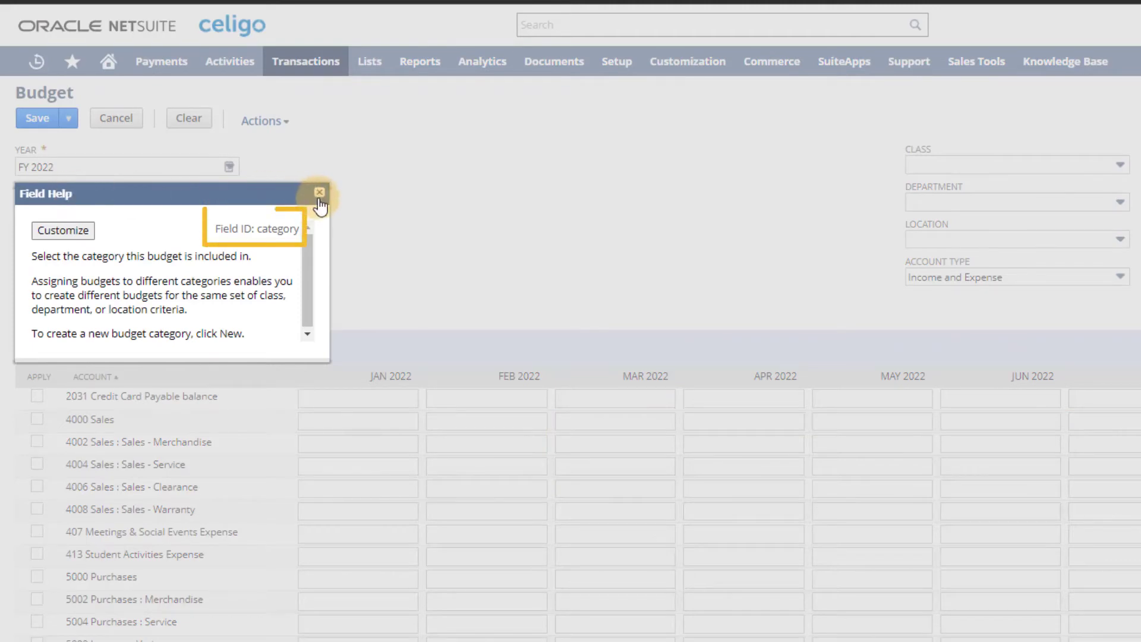
pyautogui.click(318, 192)
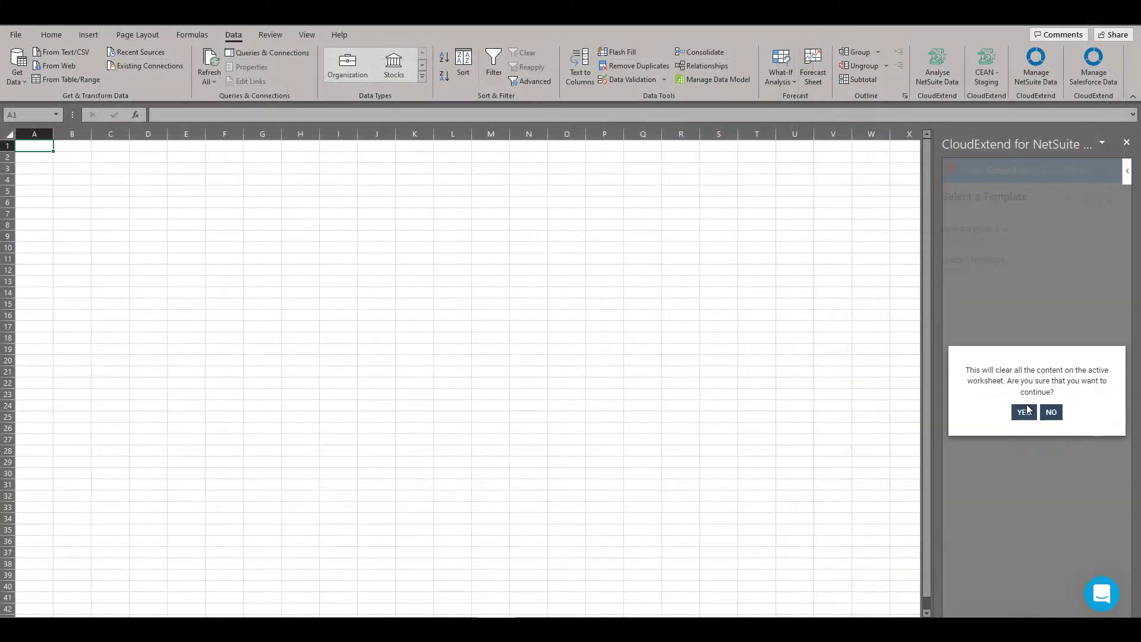
# - Load the Budget Template, enter three FY 2022 Legacy Celigo, Inc. lines and upsert all records to NetSuite
pyautogui.click(1023, 413)
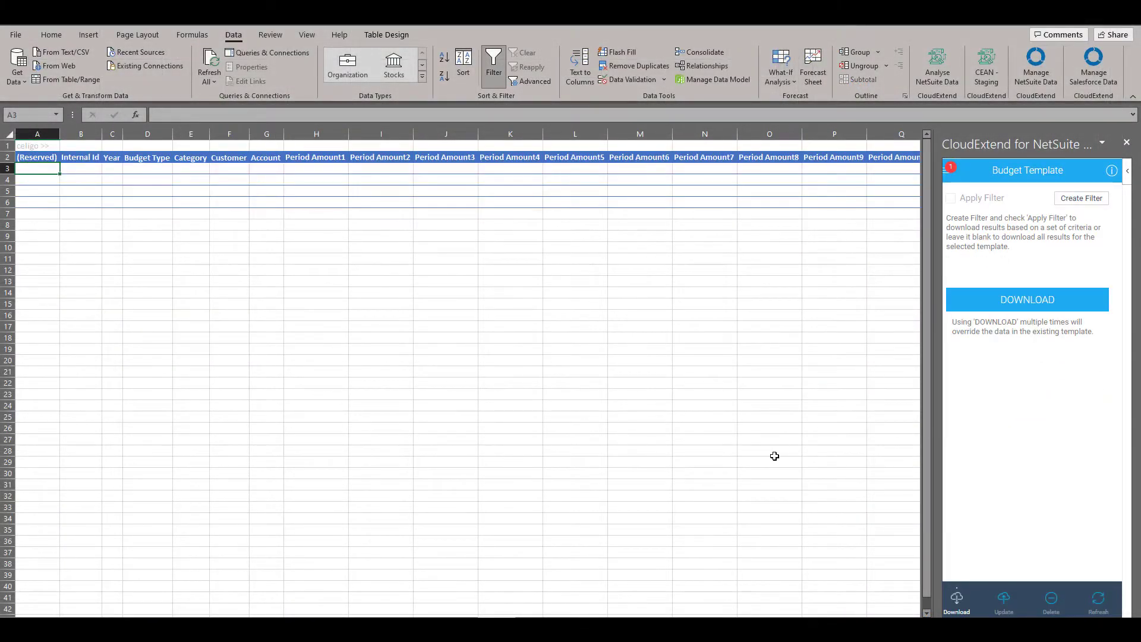
pyautogui.click(1027, 299)
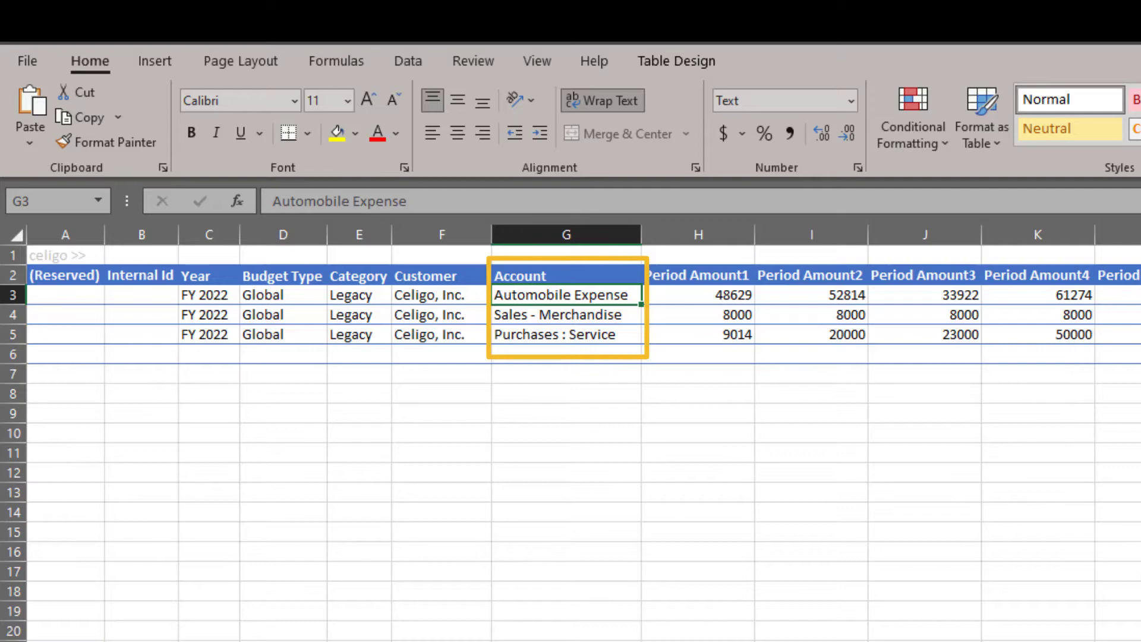
pyautogui.hscroll(3)
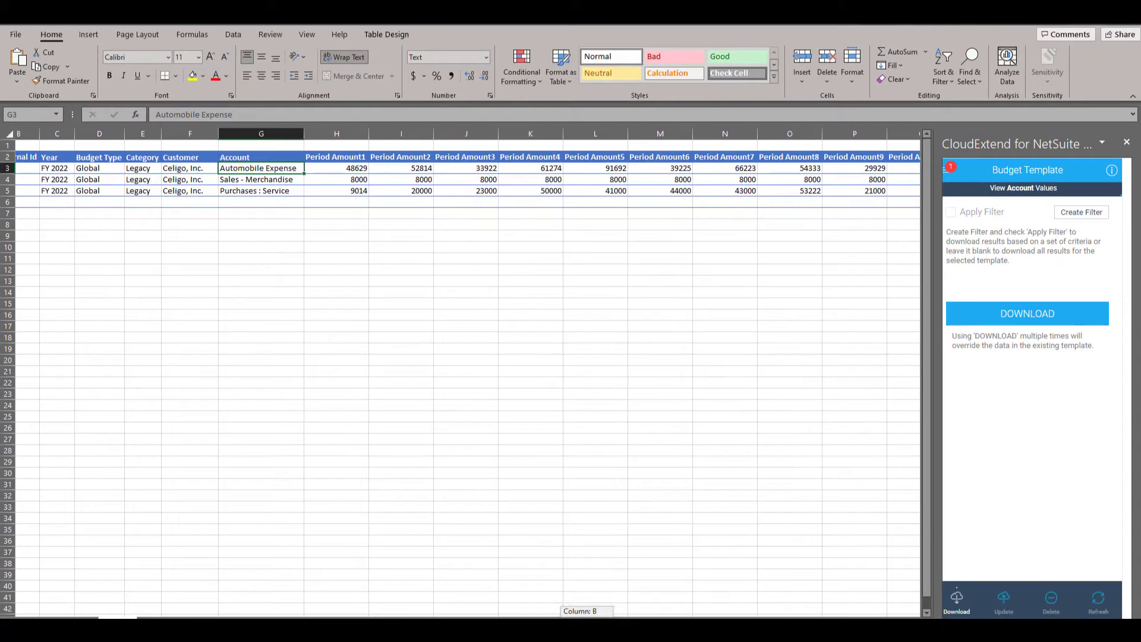
pyautogui.click(1003, 600)
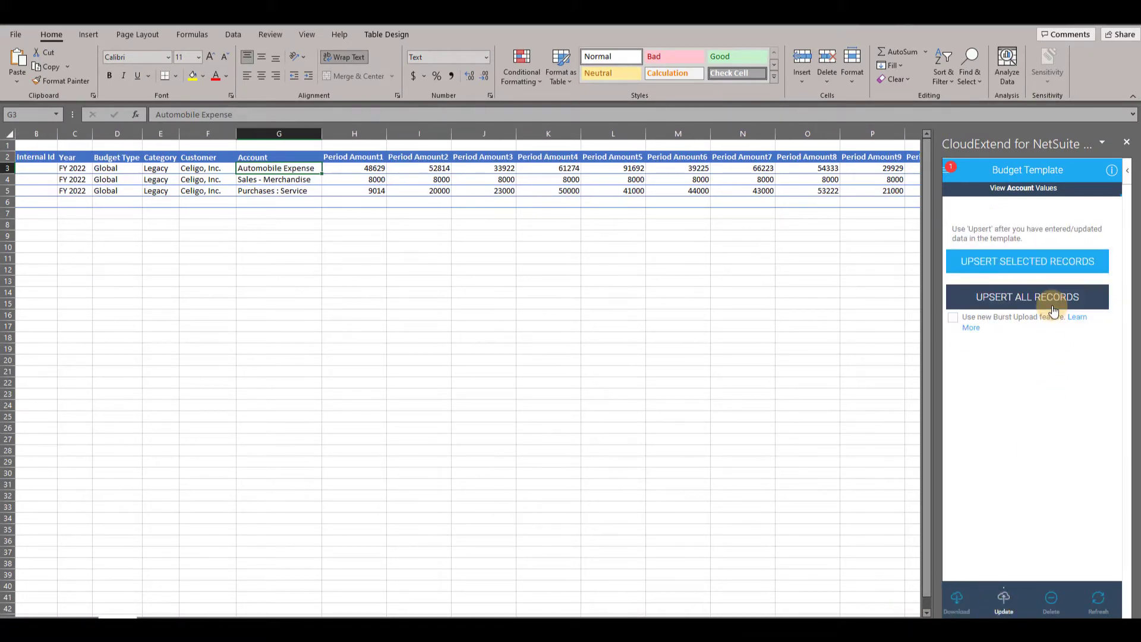
pyautogui.click(1027, 297)
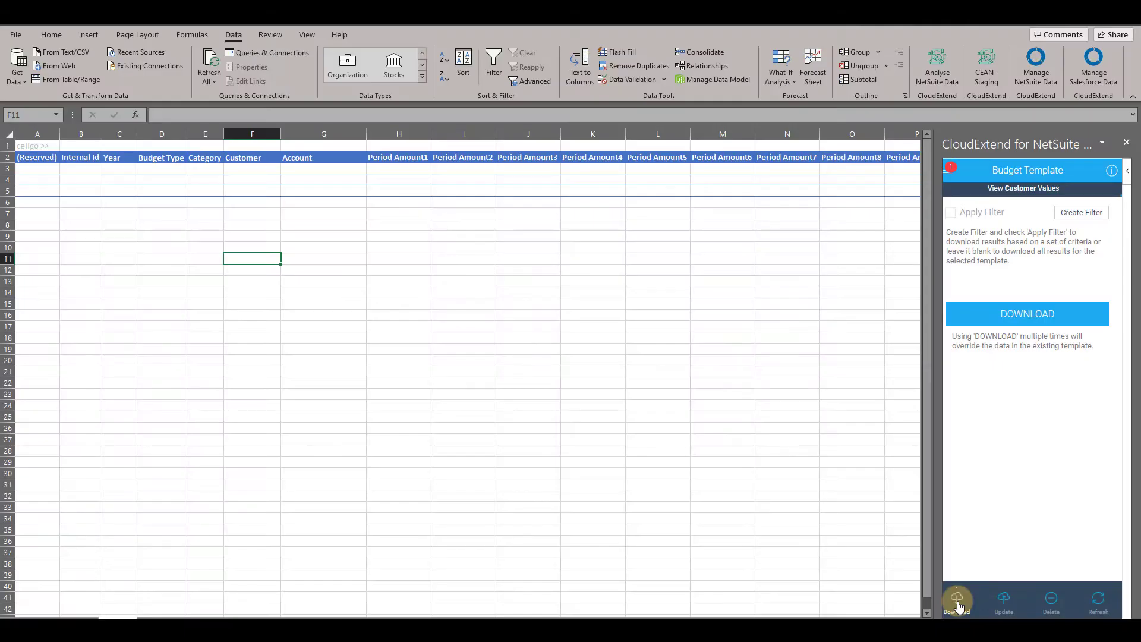
# - Build a download filter: Year any of FY 2022, Category Legacy, Customer any of Celigo, Inc
pyautogui.click(1080, 211)
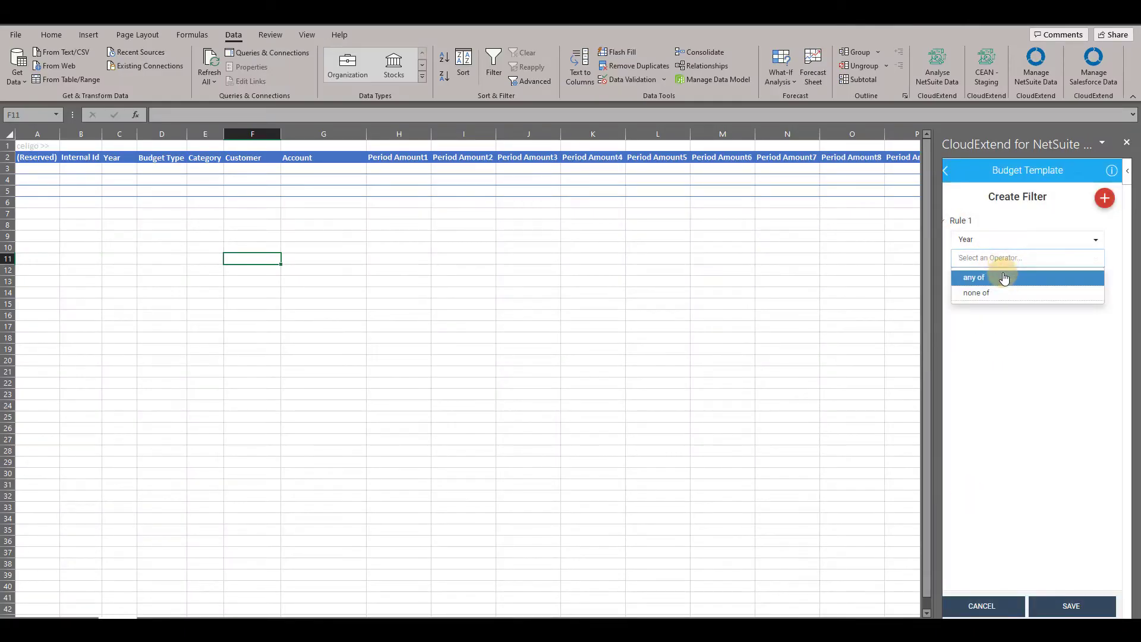
pyautogui.click(973, 277)
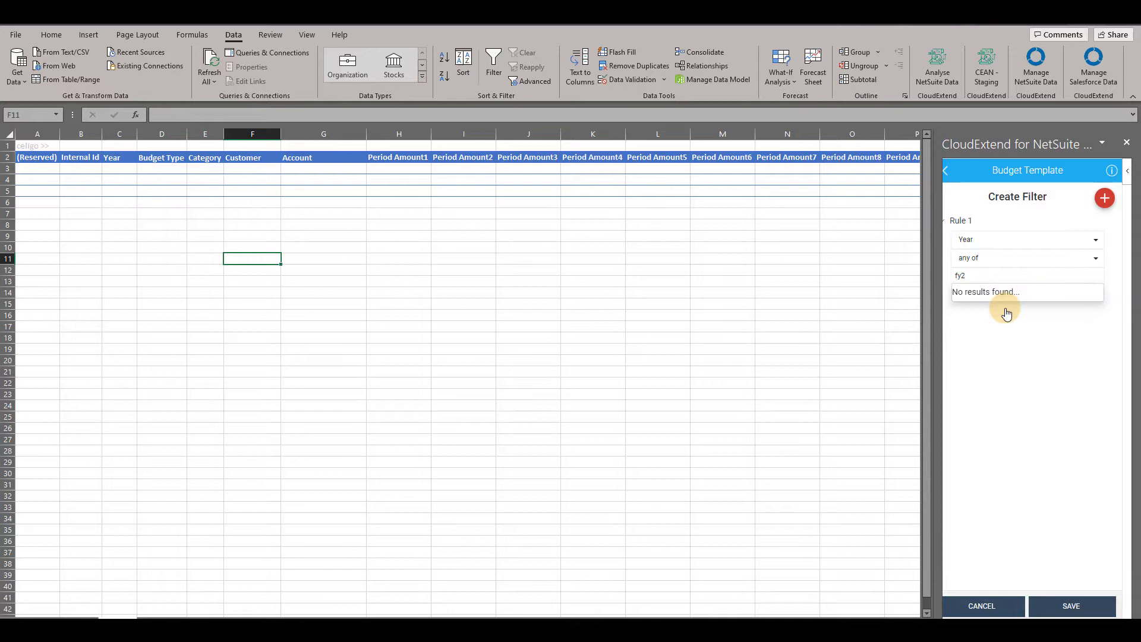
pyautogui.click(1104, 198)
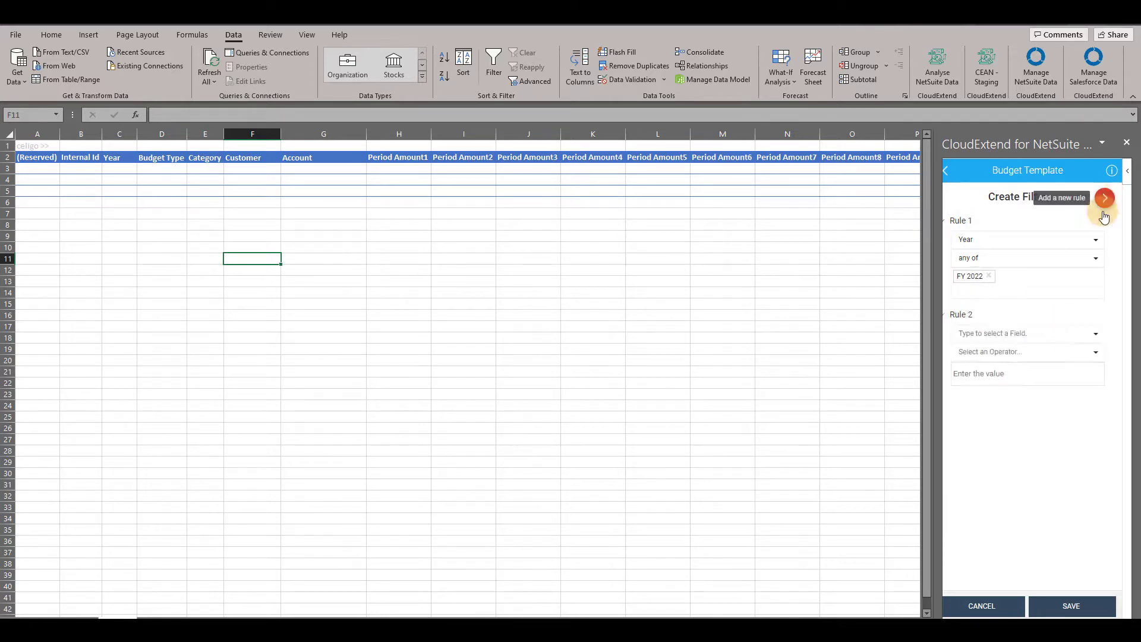
pyautogui.click(1026, 352)
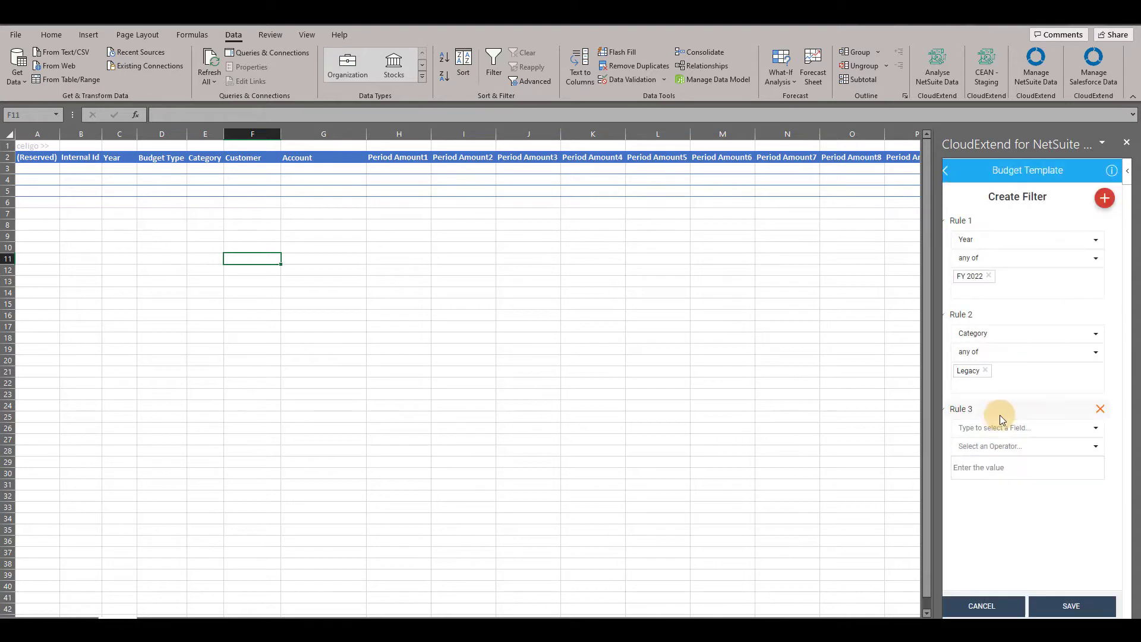
pyautogui.click(1026, 445)
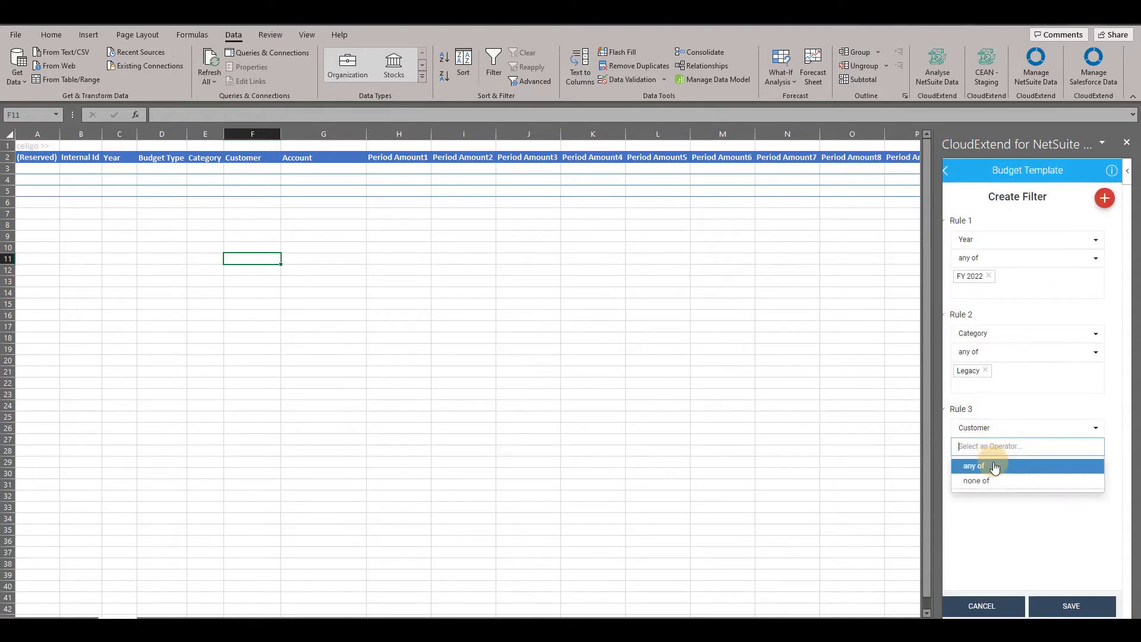
pyautogui.click(973, 466)
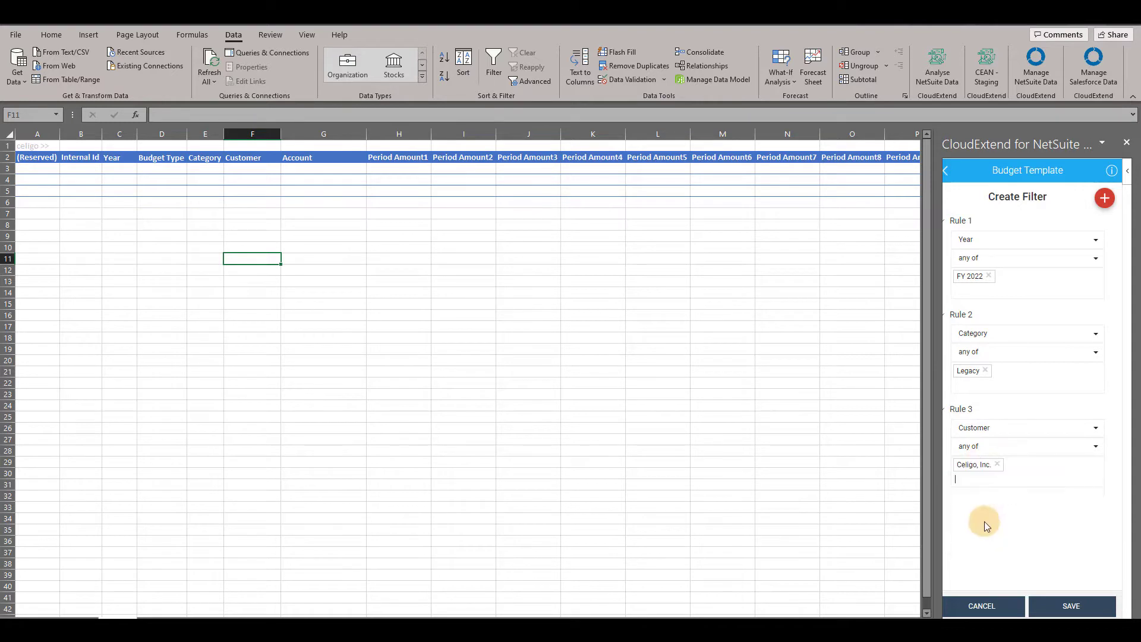
pyautogui.click(1071, 605)
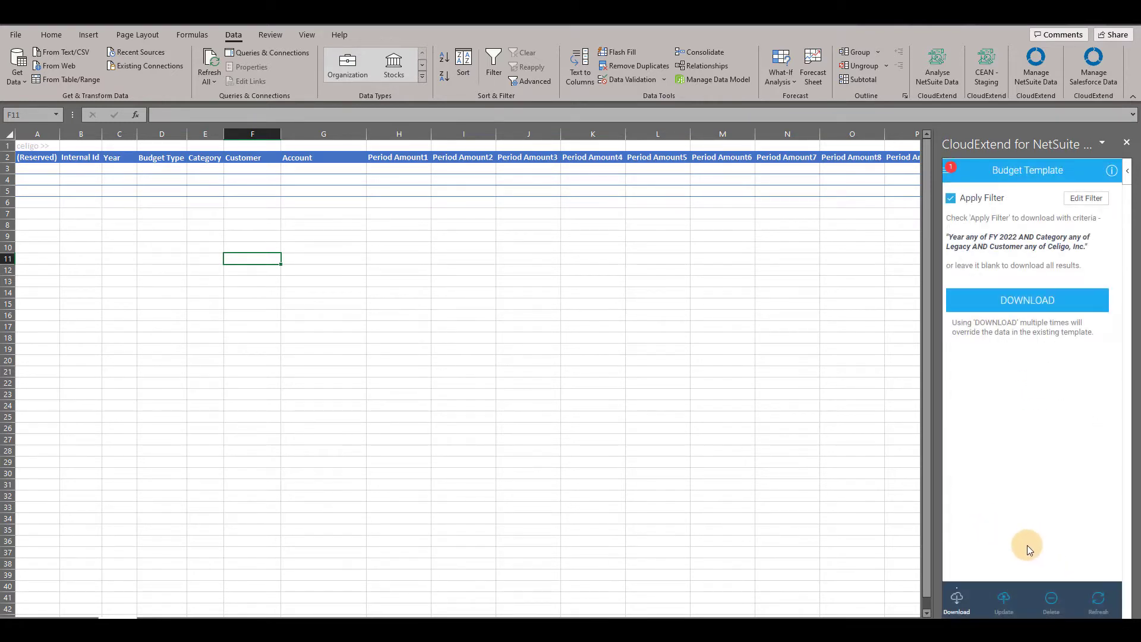
# - Download the filtered budget records, restoring the three FY 2022 Legacy lines in the sheet
pyautogui.click(1027, 299)
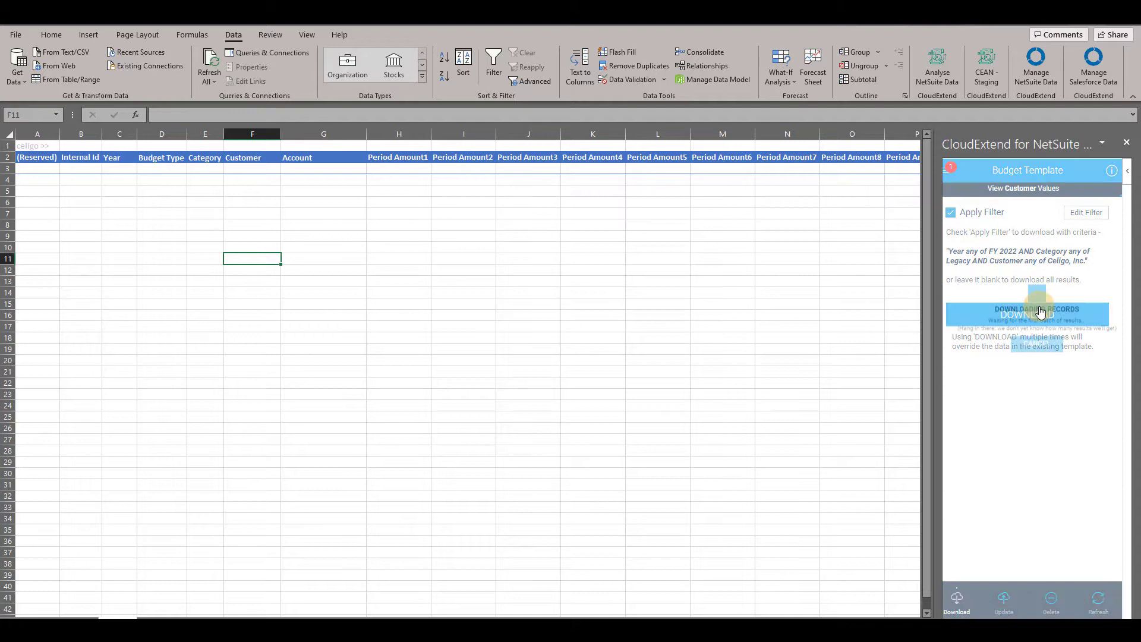
pyautogui.click(1025, 313)
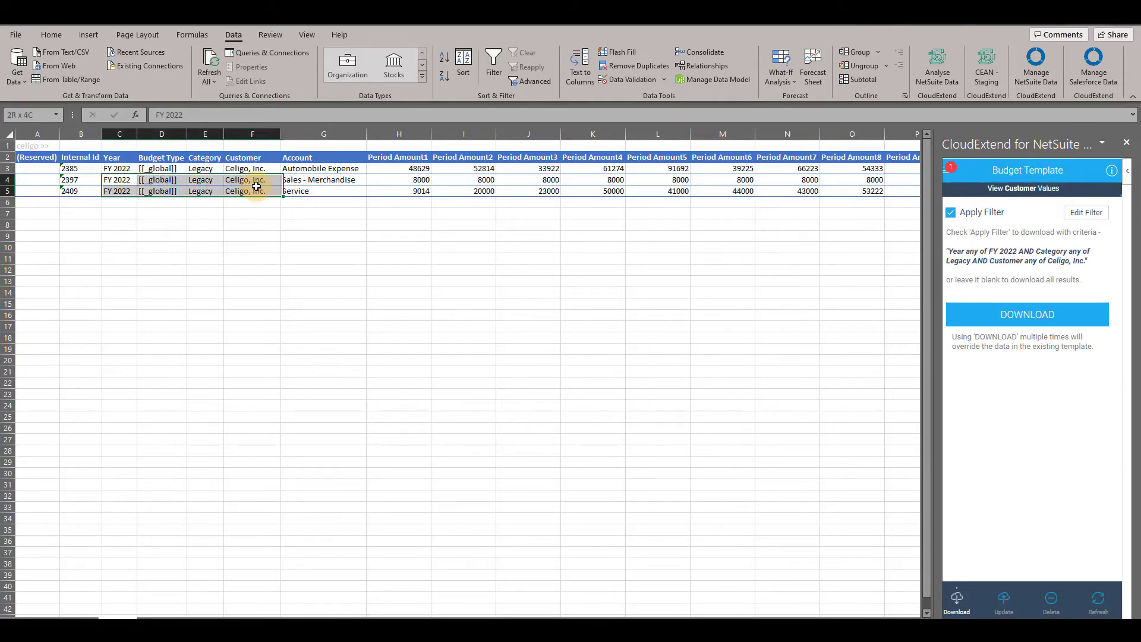
pyautogui.click(119, 202)
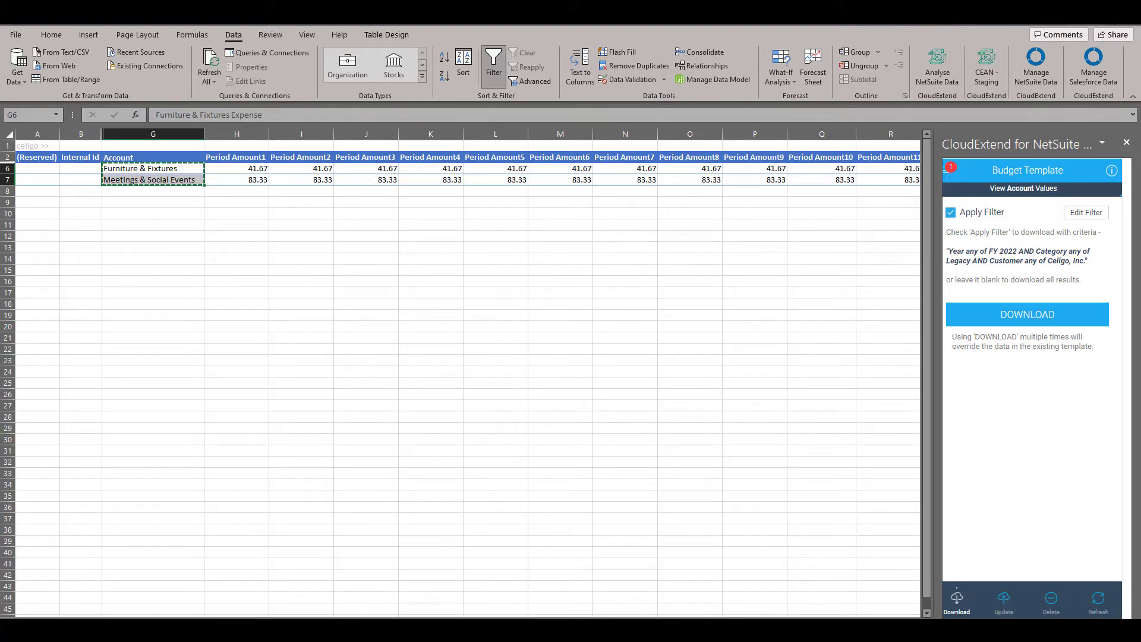
# - Fill rows 6–7 with Furniture & Fixtures and Meetings & Social Events Expense accounts for FY 2022 Legacy Celigo, Inc
pyautogui.click(1027, 313)
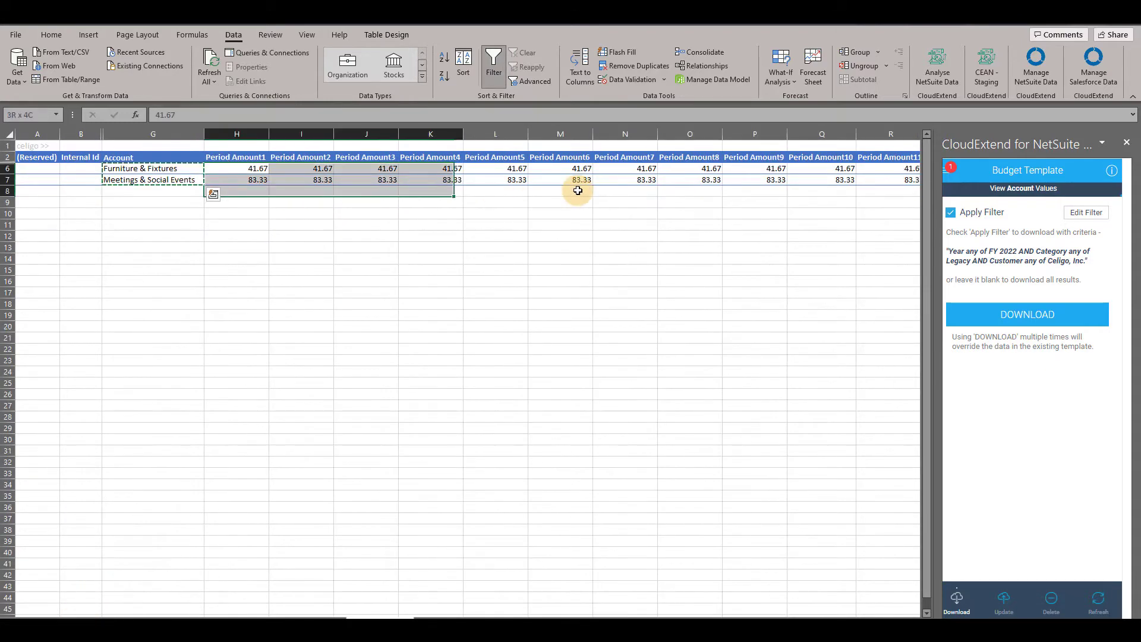
pyautogui.click(1026, 314)
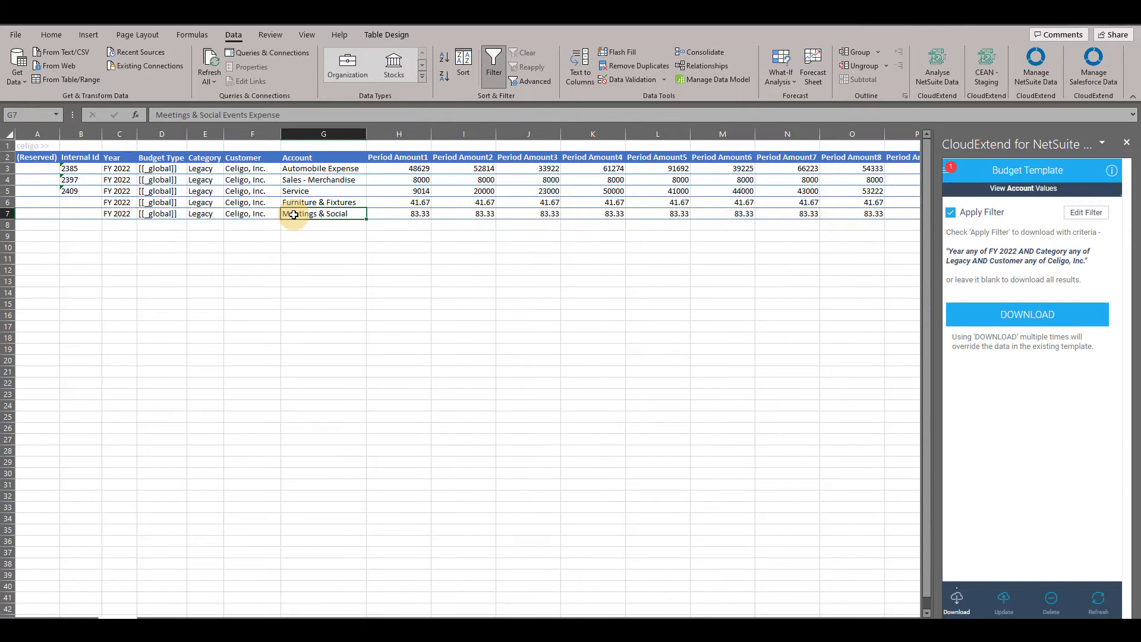
pyautogui.moveTo(186, 212)
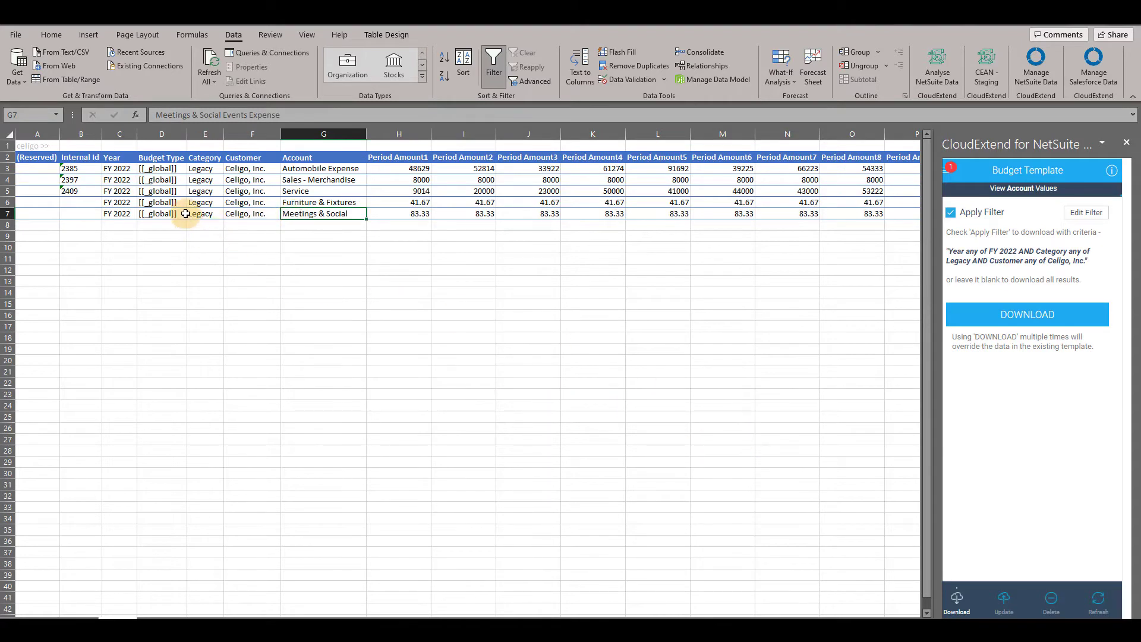
pyautogui.click(1003, 597)
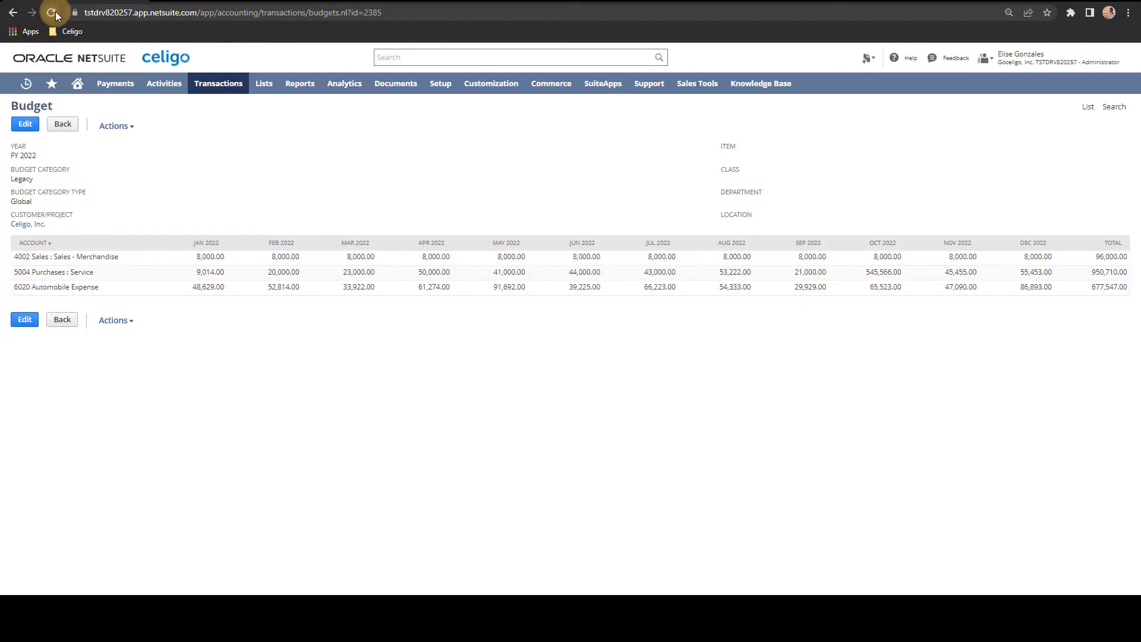
# - Reload the NetSuite budget record page to show its latest account lines
pyautogui.click(56, 12)
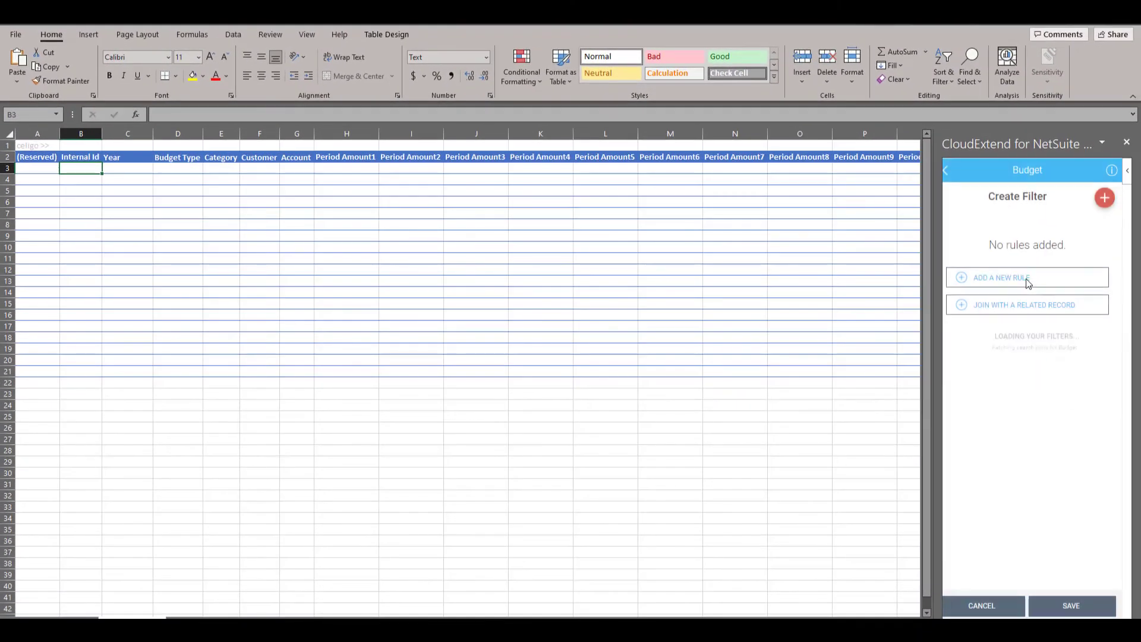
# - Add a filter rule and download the 19 FY 2022 Legacy budget lines
pyautogui.click(1001, 277)
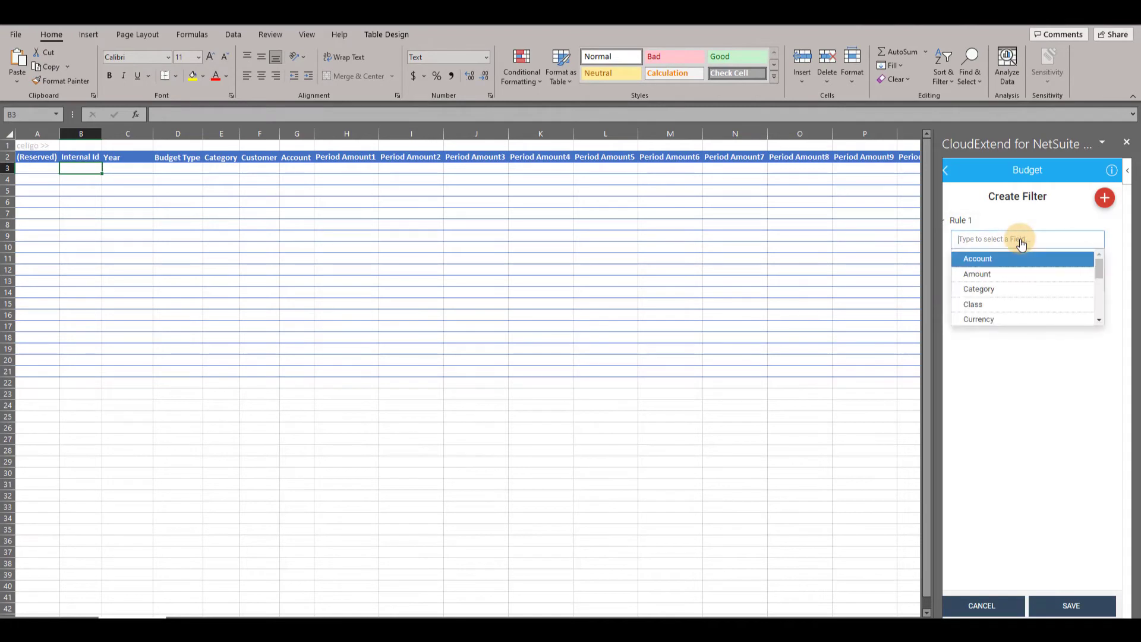
pyautogui.scroll(-3)
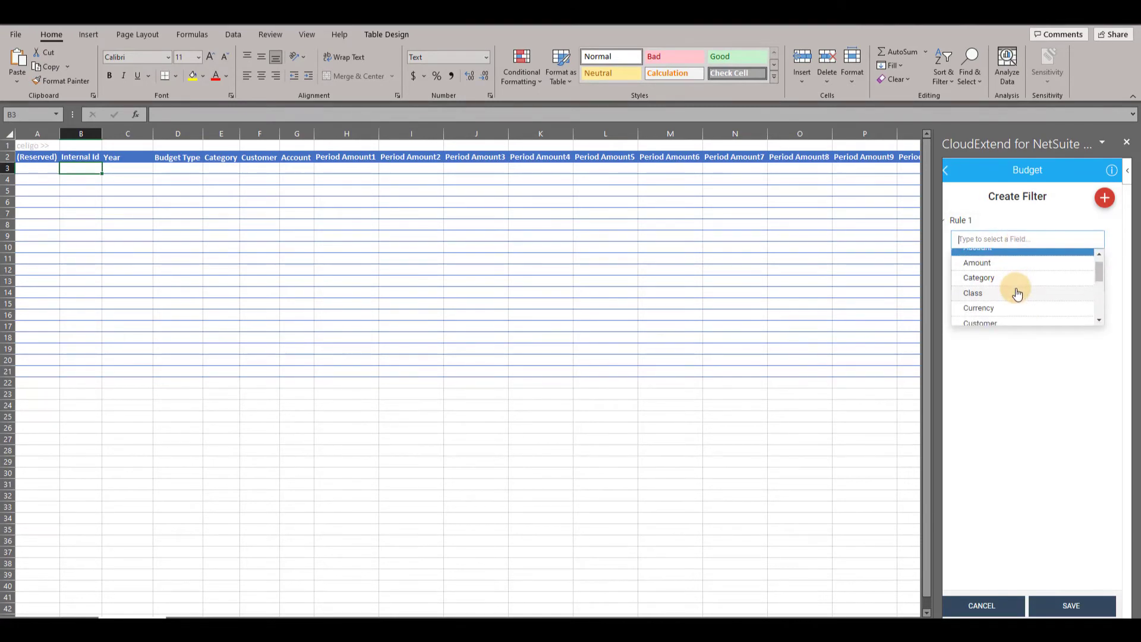
pyautogui.click(1104, 198)
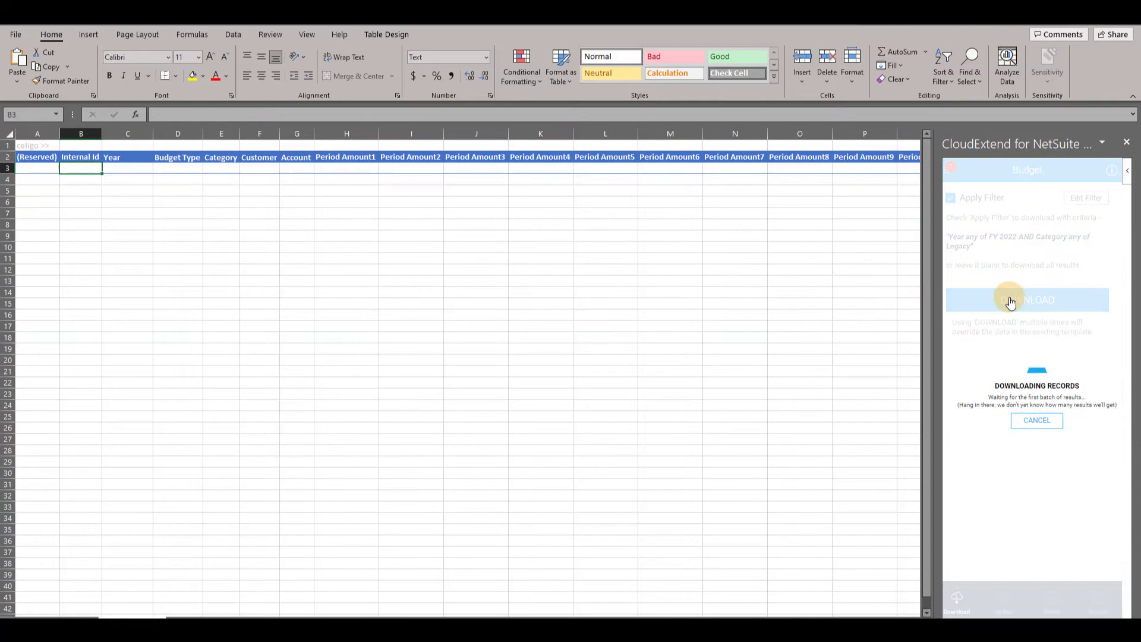
pyautogui.click(1027, 299)
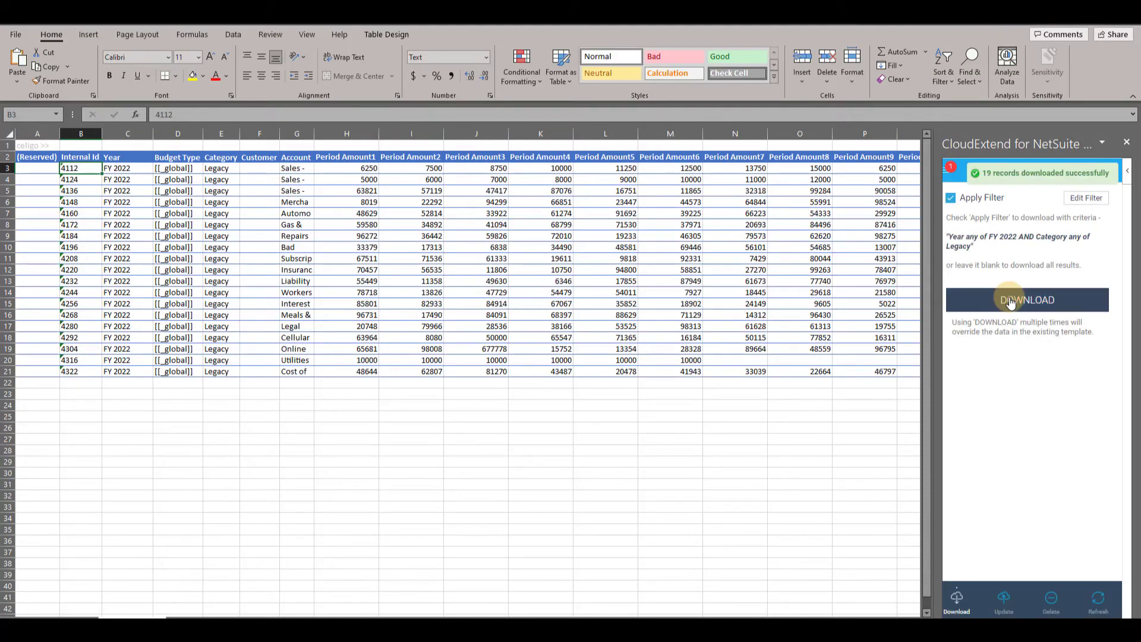
pyautogui.moveTo(872, 540)
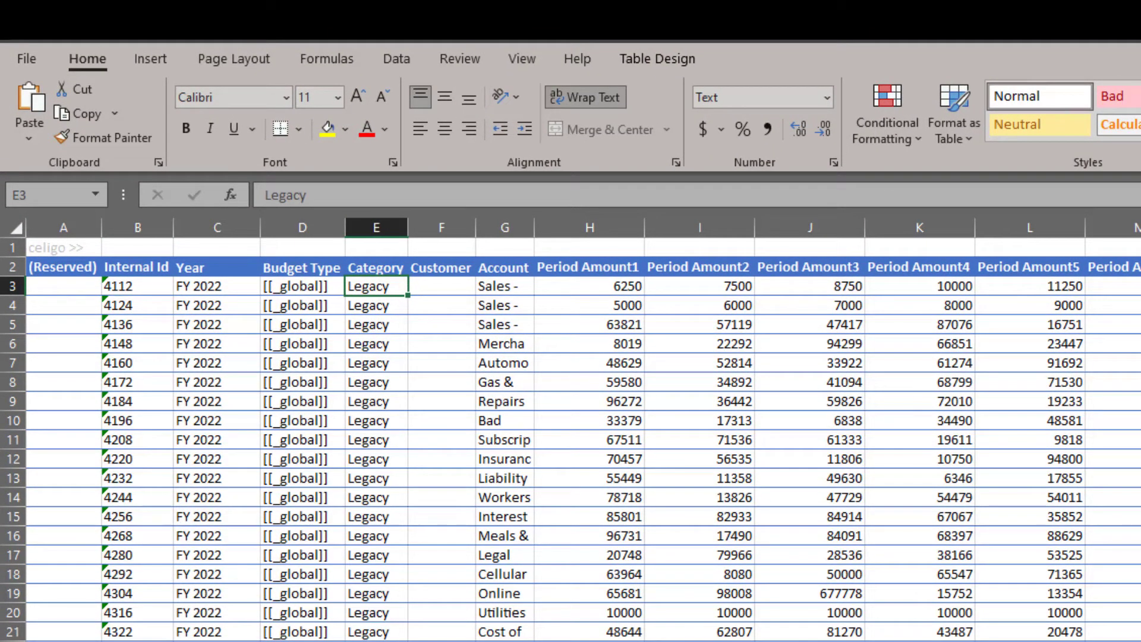
# - Recategorise the downloaded lines as Scenario1 and clear their Internal Id values
pyautogui.write('Scenario1')
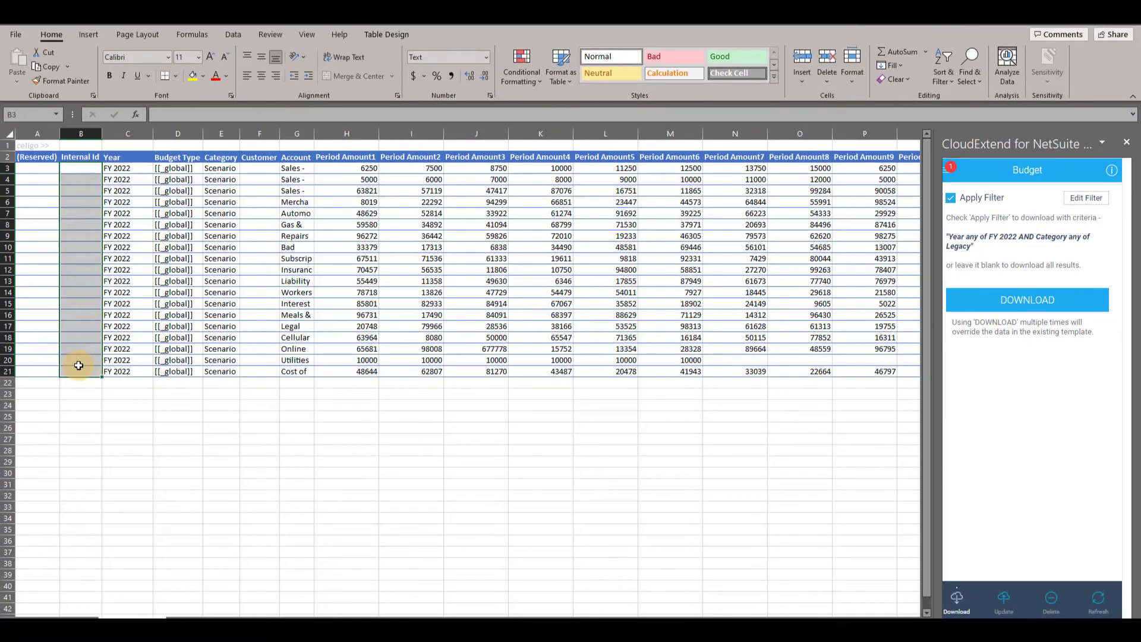
pyautogui.click(1003, 600)
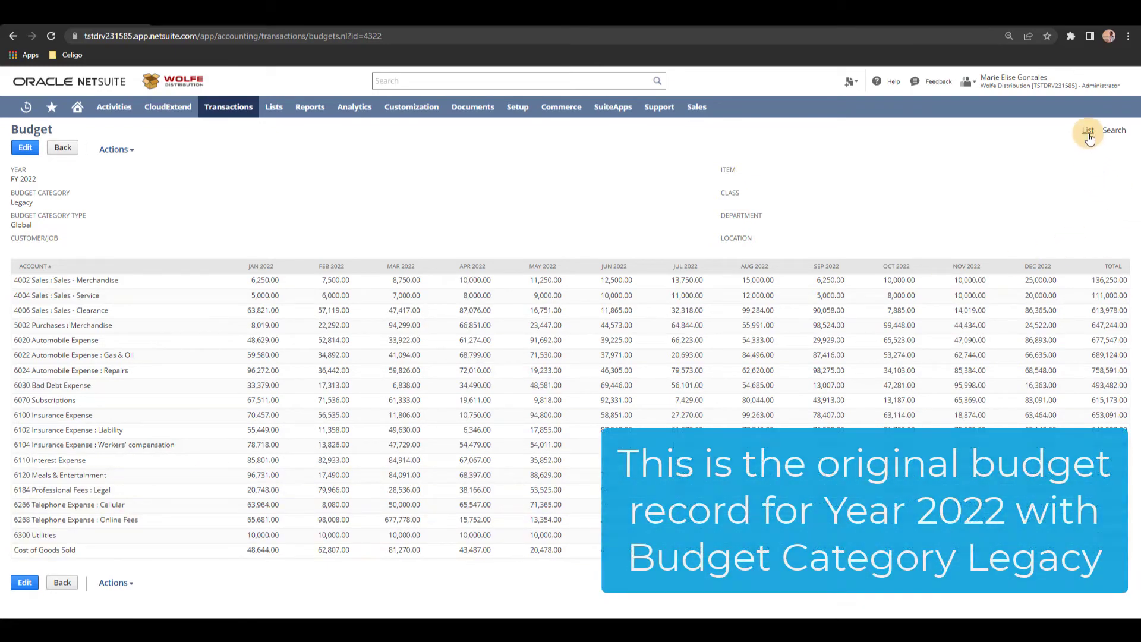
# - Show NetSuite's full budget list with the Scenario1 lines beside the Legacy ones
pyautogui.click(1087, 130)
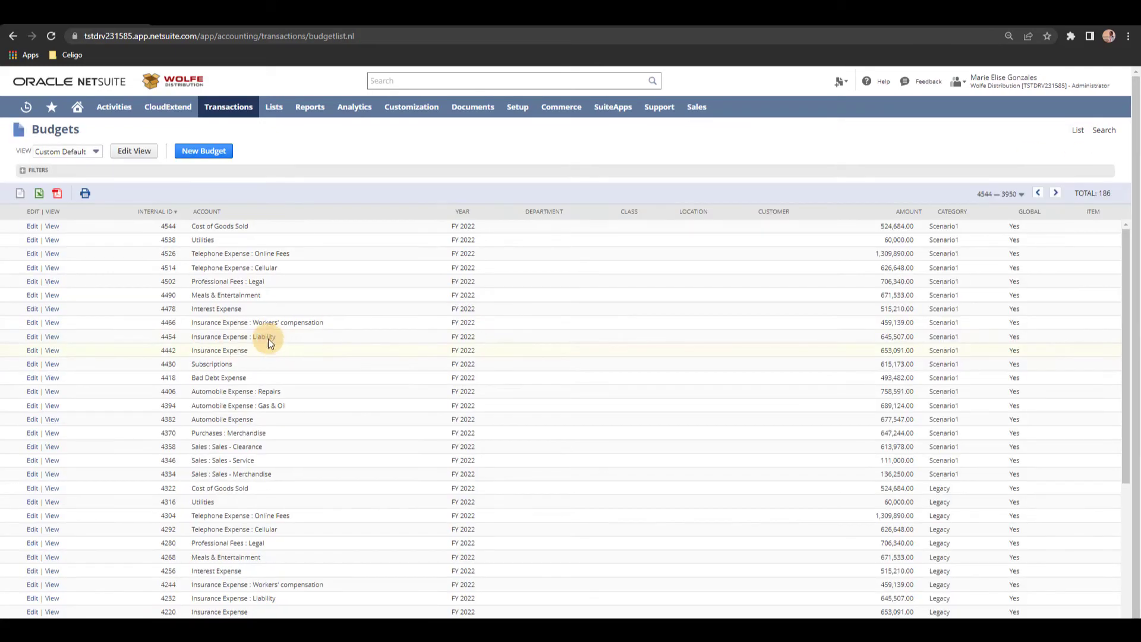
pyautogui.click(51, 225)
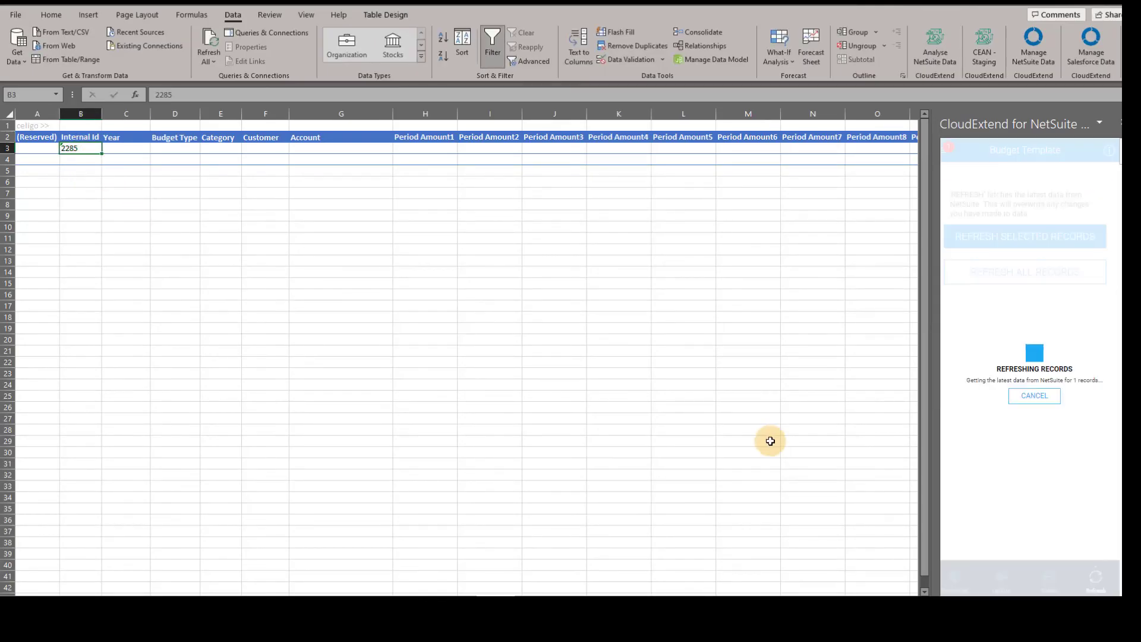
pyautogui.moveTo(749, 395)
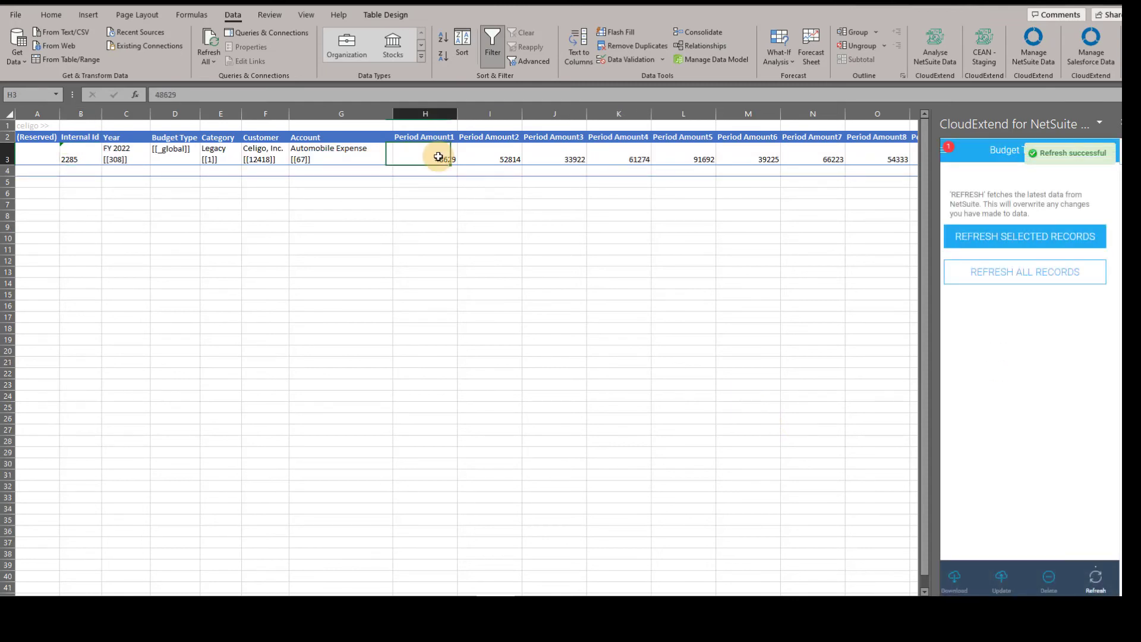
# - Select the first period amount of refreshed record 2285 (Automobile Expense) to change it
pyautogui.click(1000, 580)
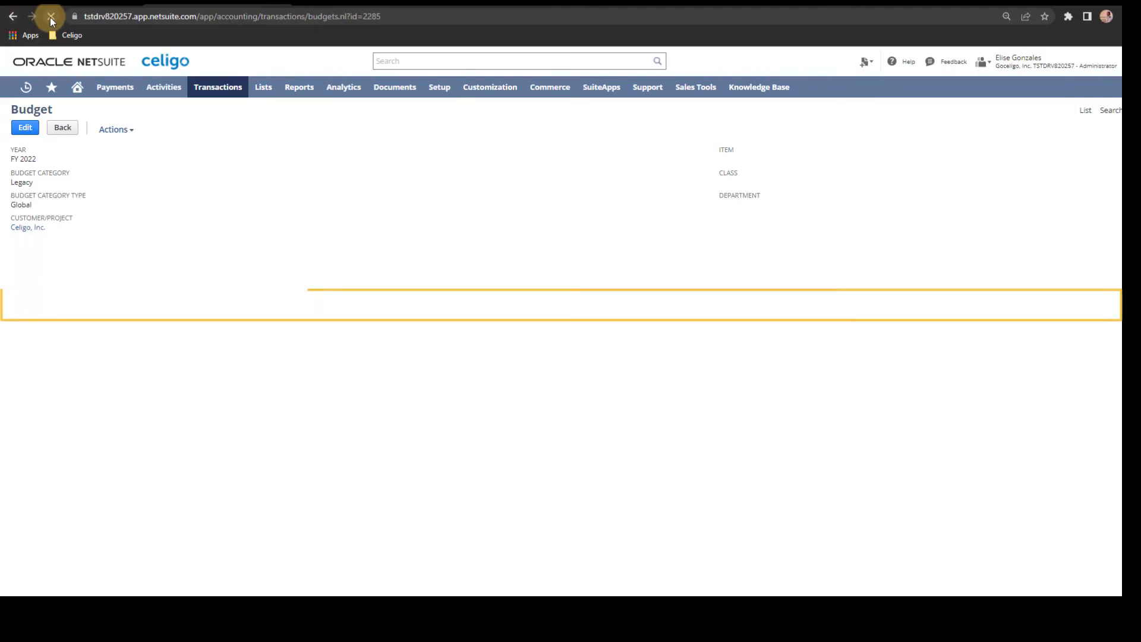
# - Reload budget record 2285 to show Automobile Expense at 40,000 monthly plus the added accounts
pyautogui.click(51, 15)
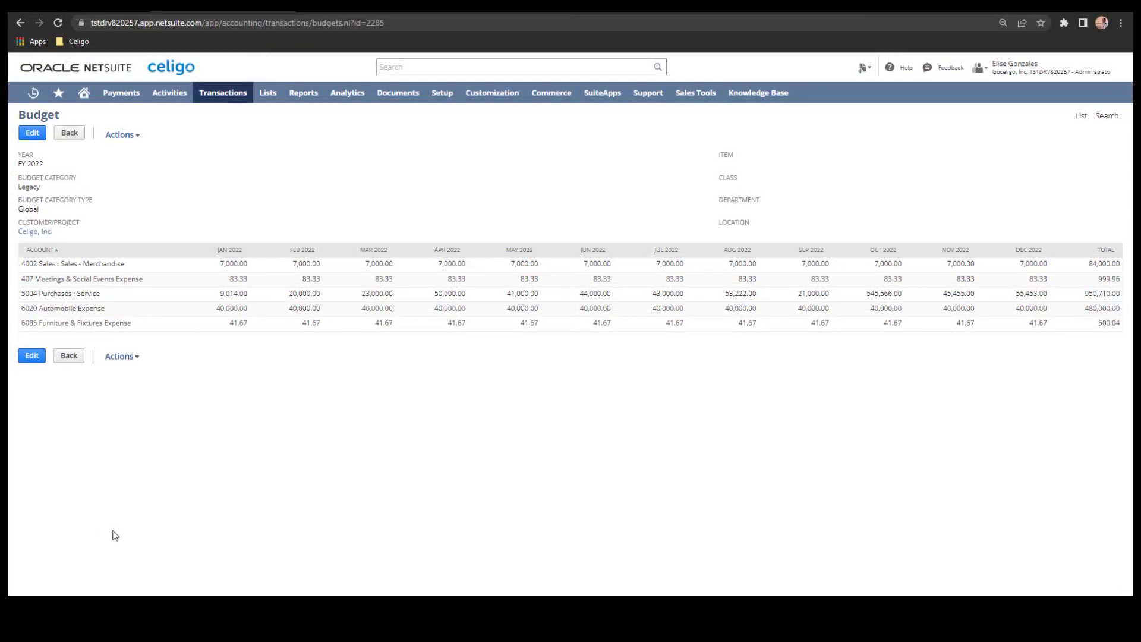
pyautogui.moveTo(758, 272)
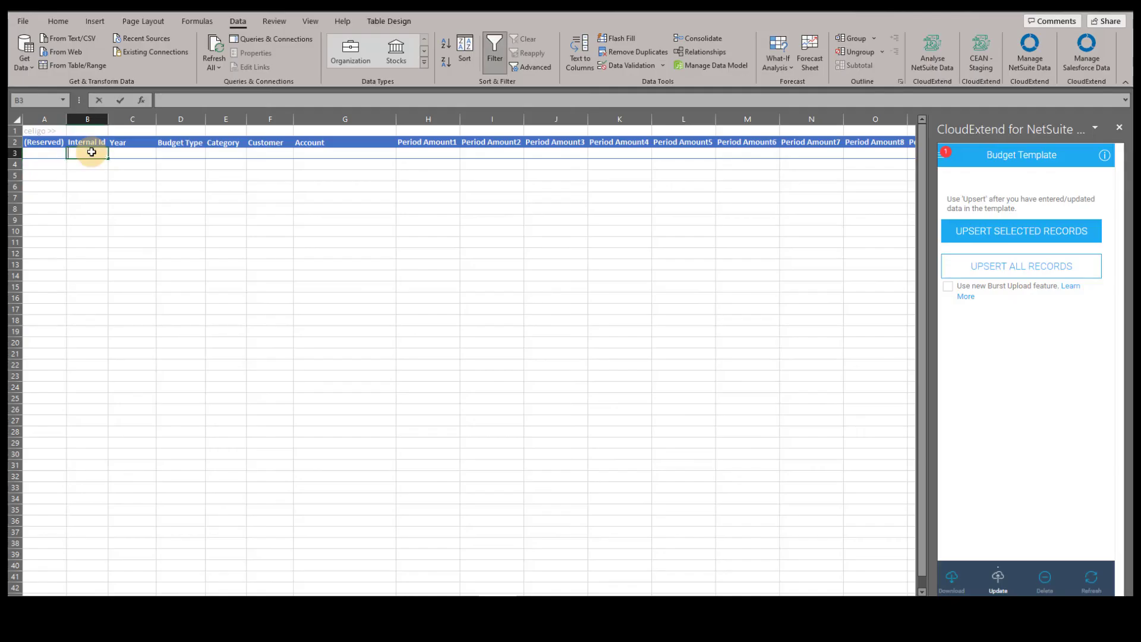
# - Refresh record 2345 (Furniture & Fixtures Expense, 41.67 monthly) into Excel and delete it from NetSuite
pyautogui.click(1091, 580)
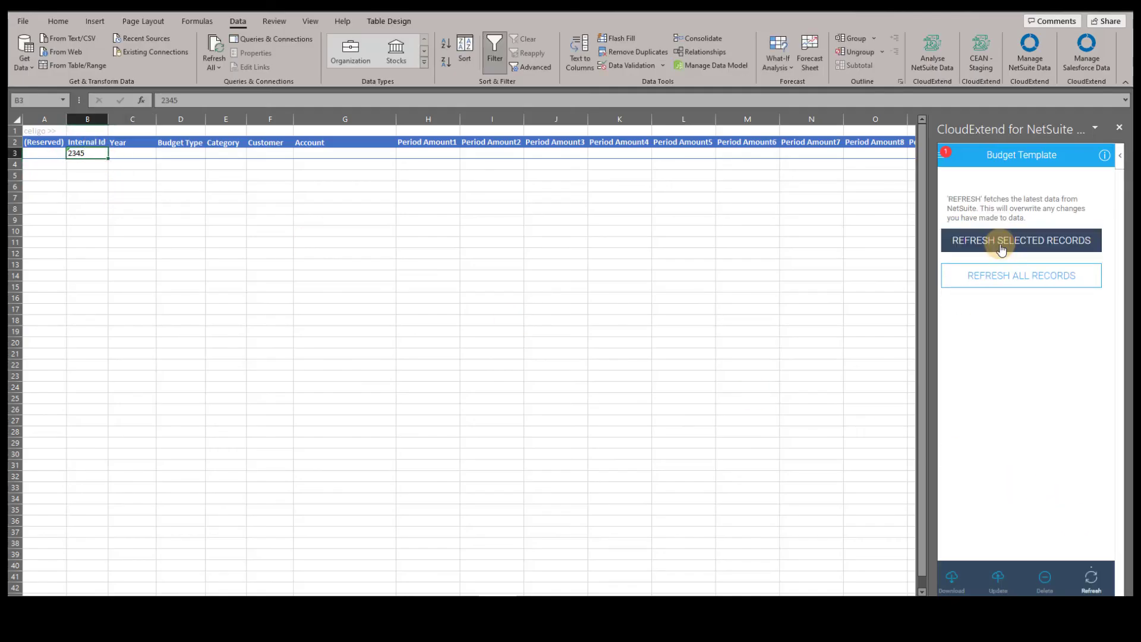
pyautogui.click(1020, 240)
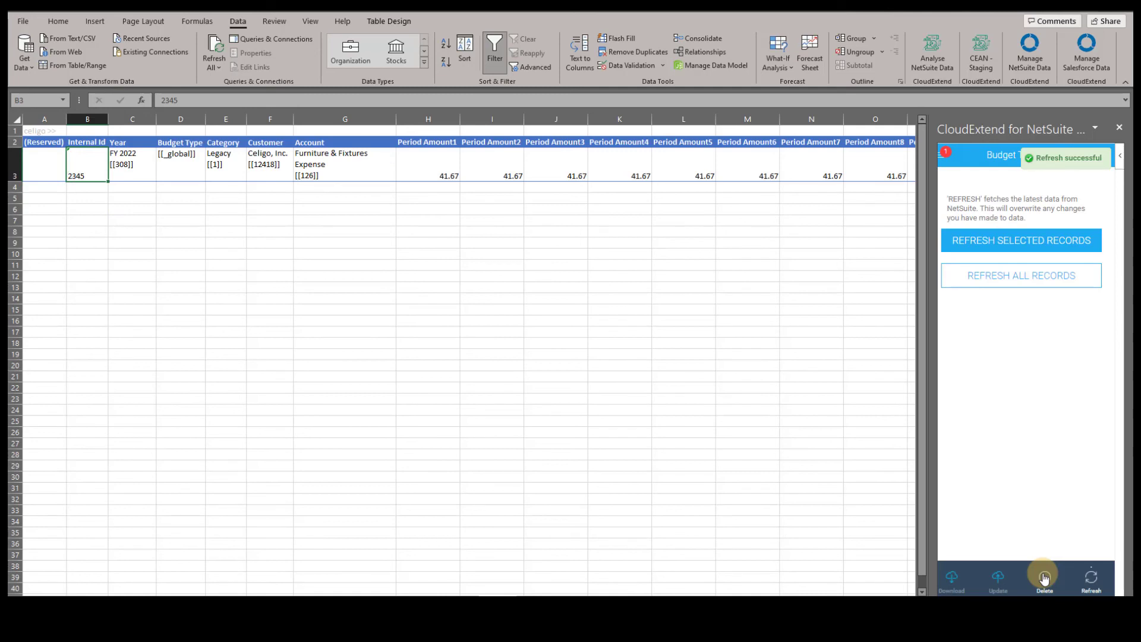
pyautogui.click(1044, 579)
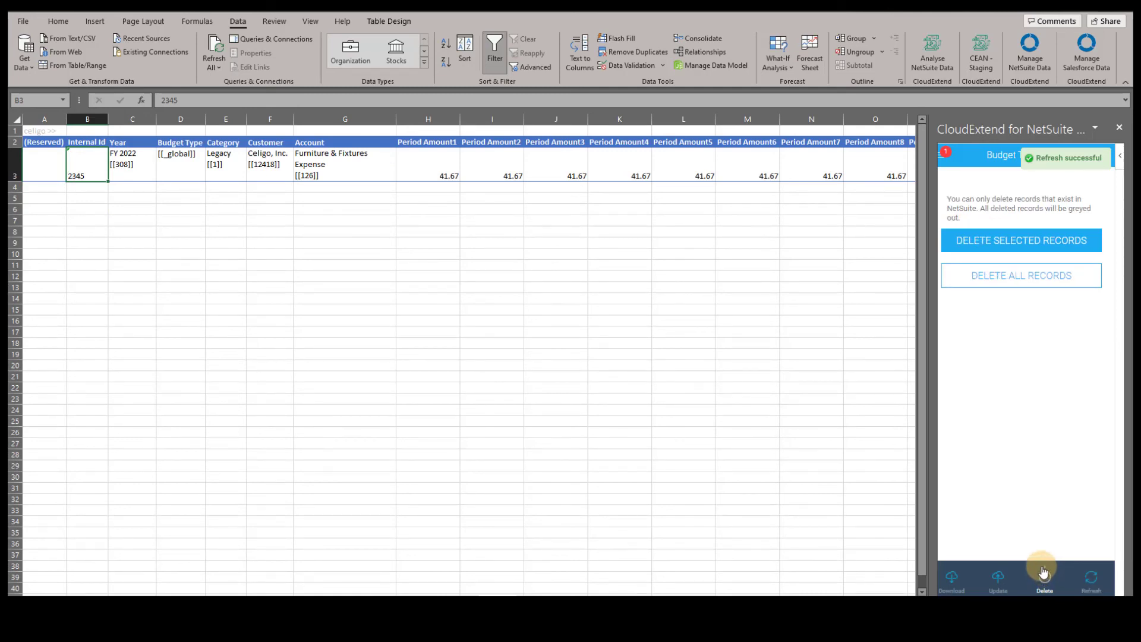
pyautogui.click(1019, 240)
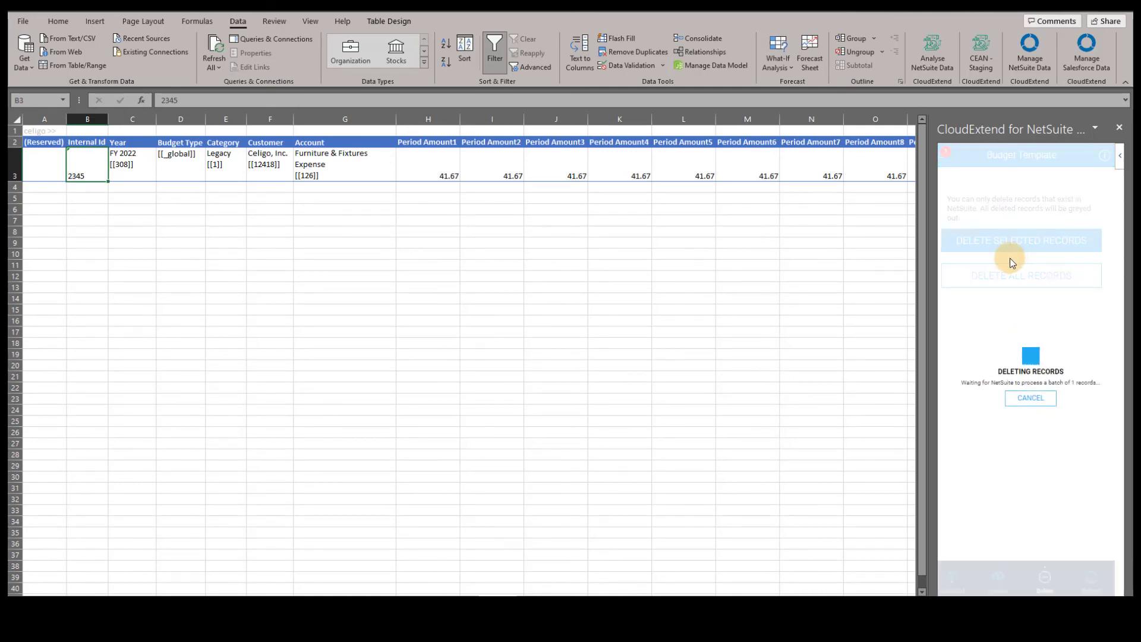